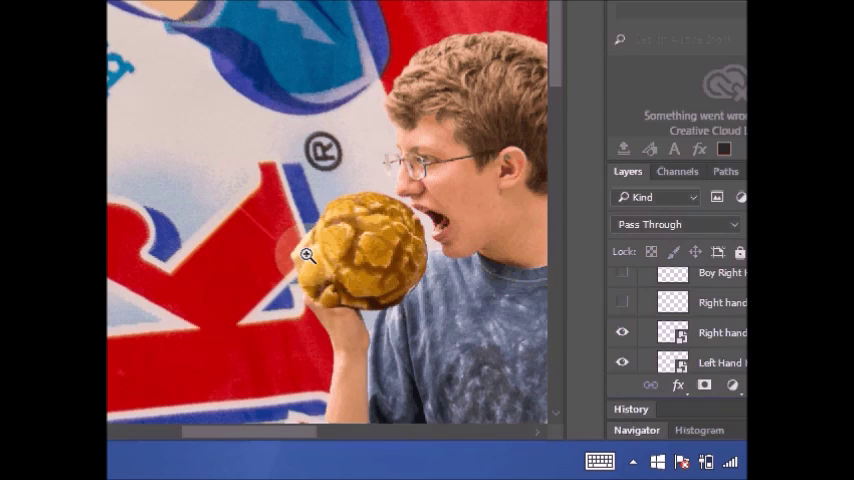
- Zoom in on the boy's kernel and toggle the 'Kernel in front of leg' layer's visibility
{"action": "left_click", "coordinate": [621, 333]}
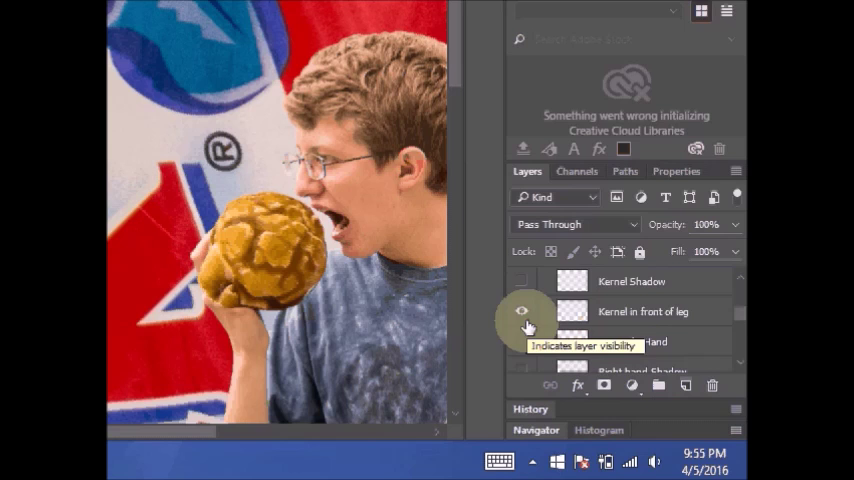
{"action": "left_click", "coordinate": [521, 311]}
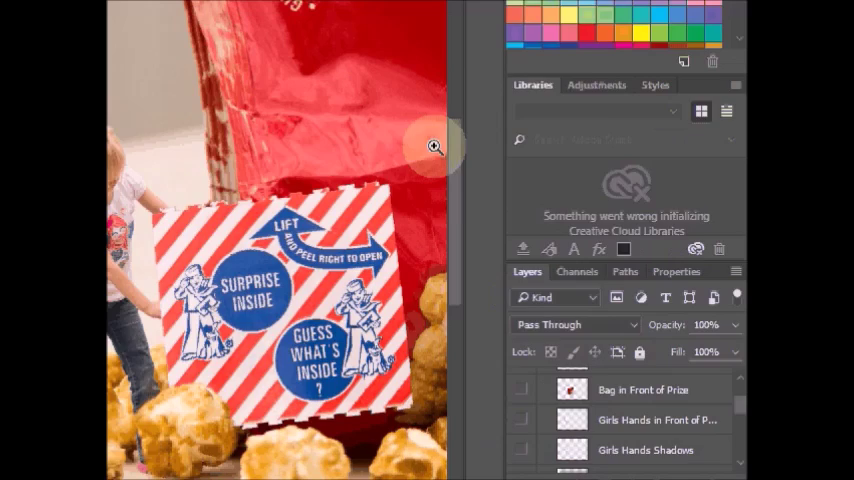
- Turn on the 'Bag in Front of Prize' layer so the bag covers the prize box
{"action": "left_click", "coordinate": [520, 388]}
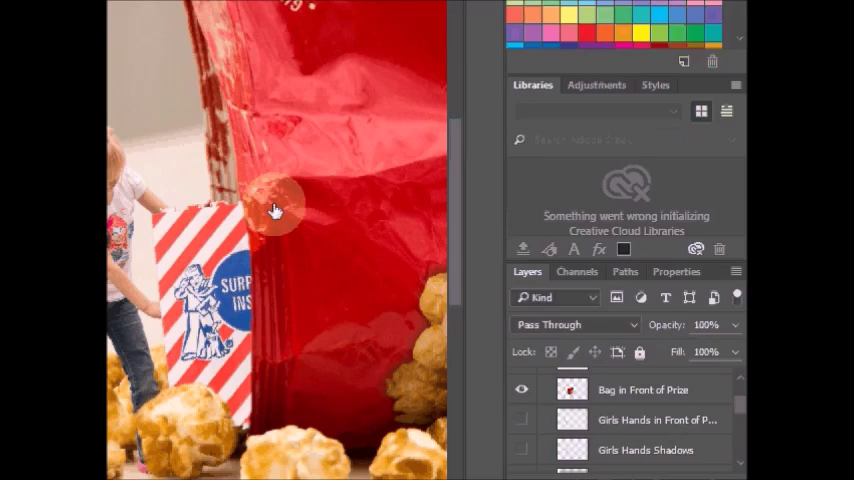